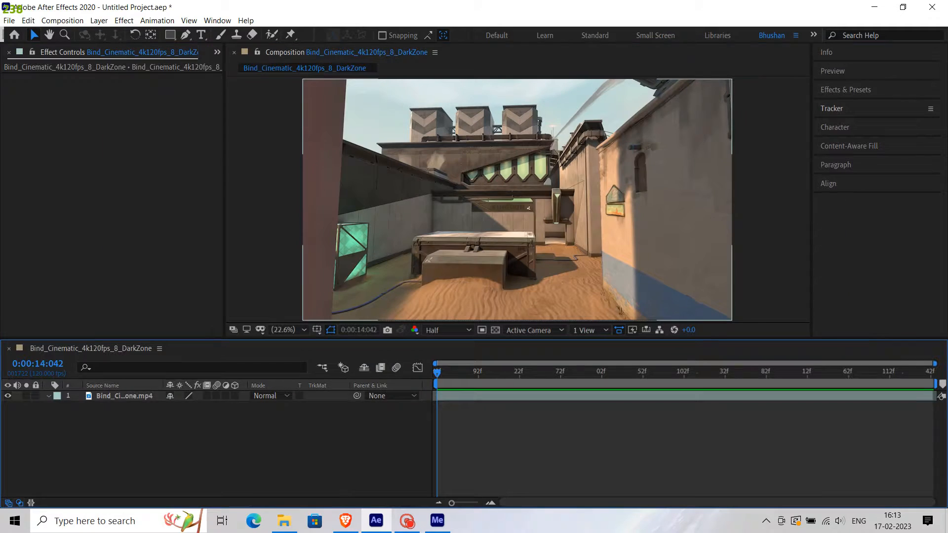
# - Run Track Camera on the gameplay clip to solve a 3D camera track
pyautogui.click(831, 108)
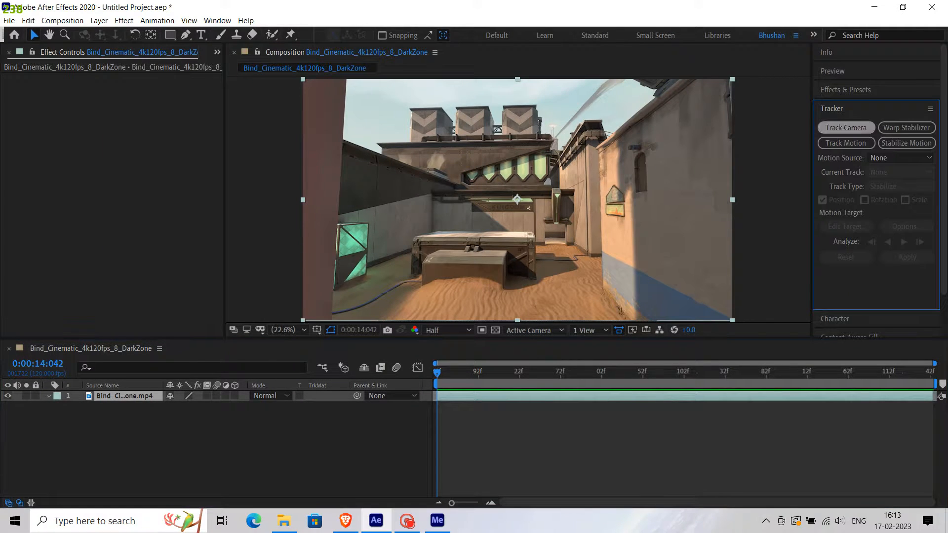
pyautogui.click(845, 127)
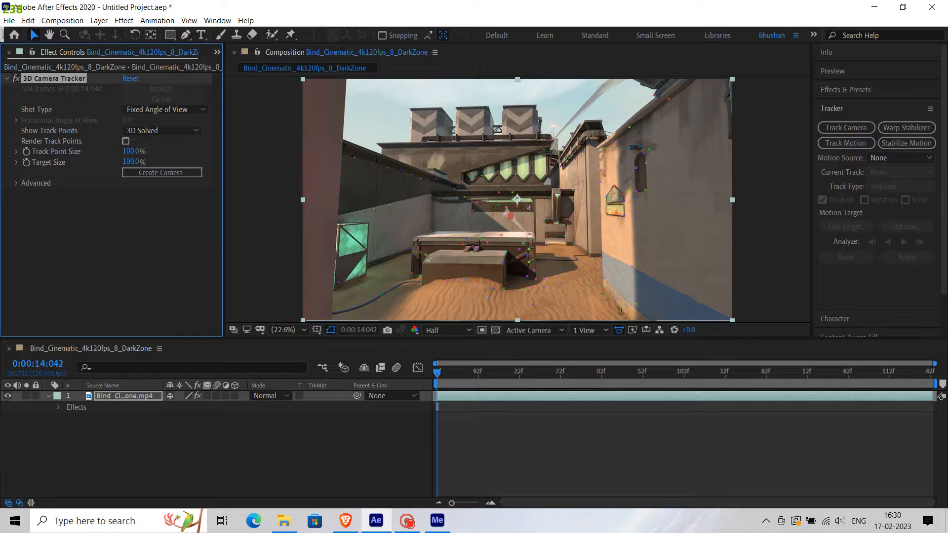
# - Create a Track Solid and 3D Tracker Camera from track points on the back wall
pyautogui.click(295, 329)
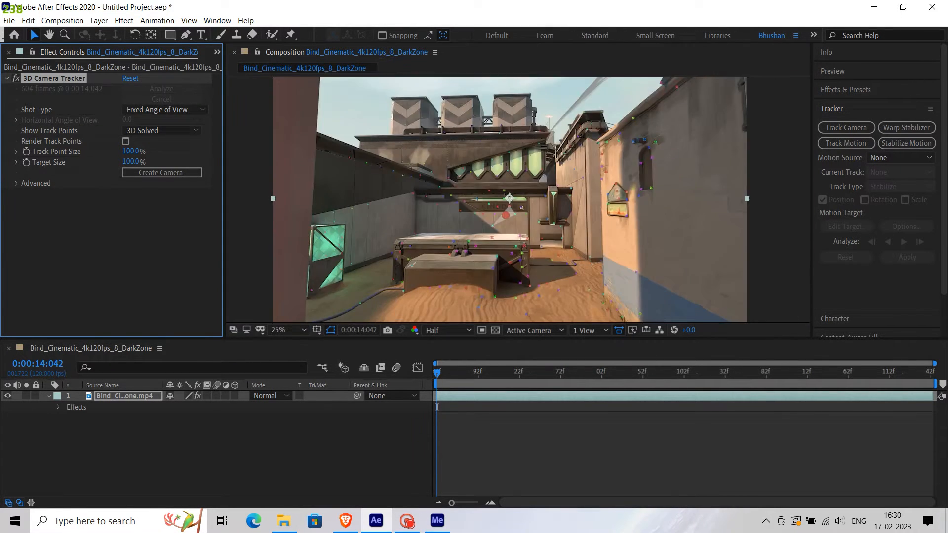
pyautogui.rightClick(509, 214)
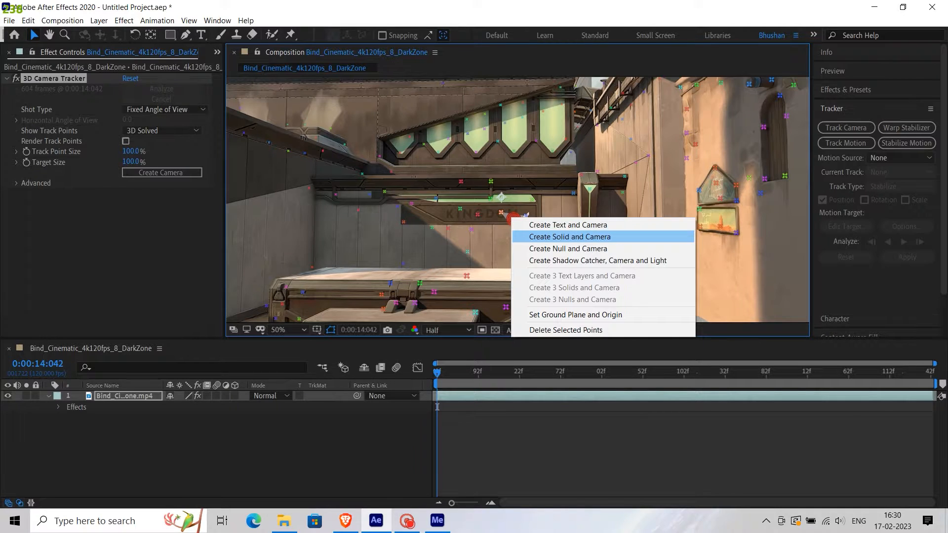
pyautogui.click(569, 236)
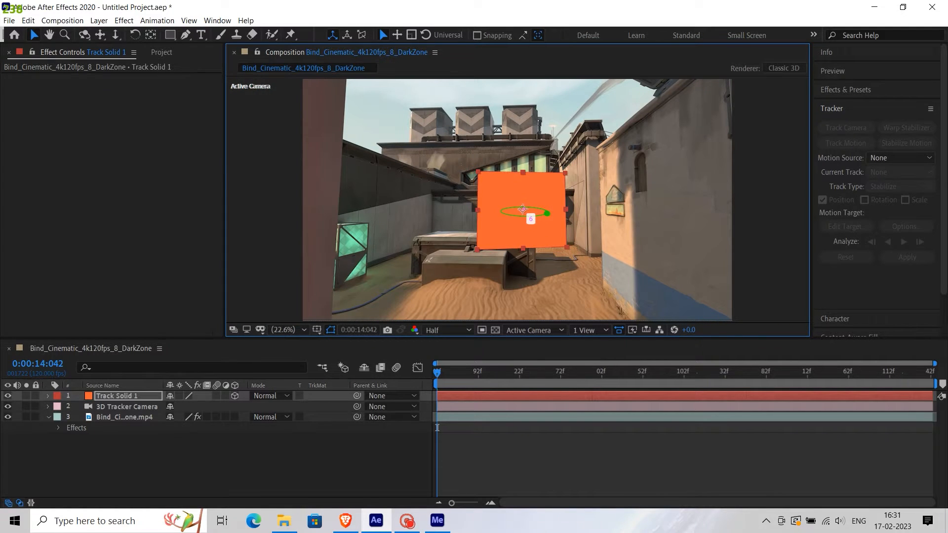
# - Pre-compose Track Solid 1 into a new composition named Text
pyautogui.rightClick(118, 395)
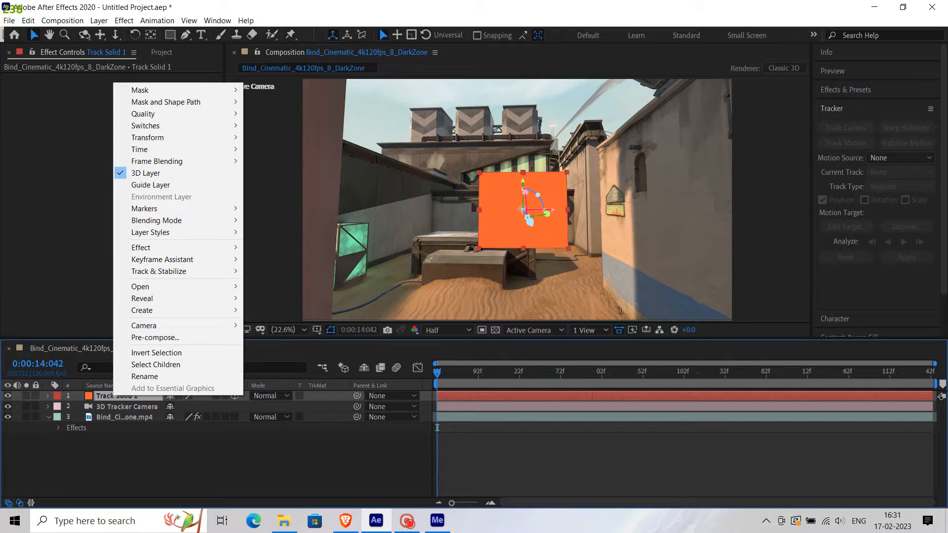
pyautogui.click(155, 337)
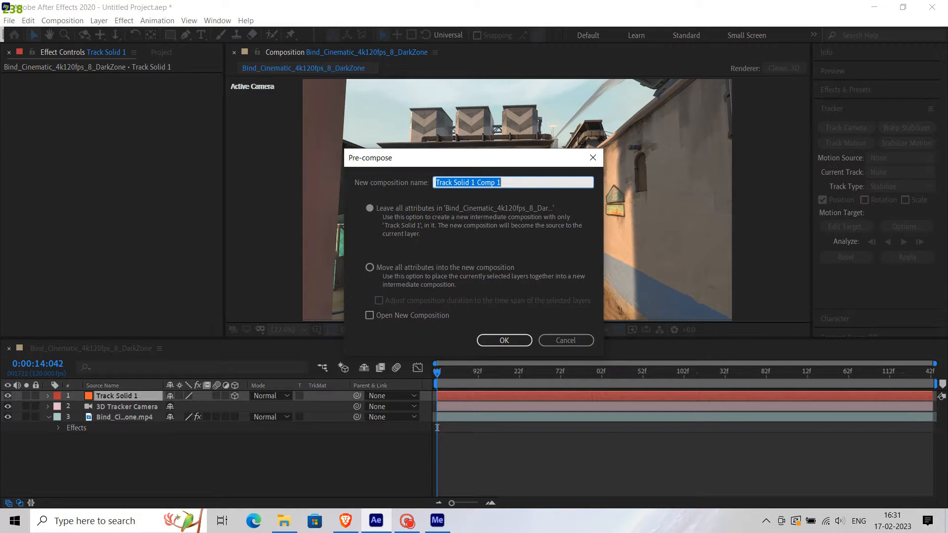
pyautogui.write('Text')
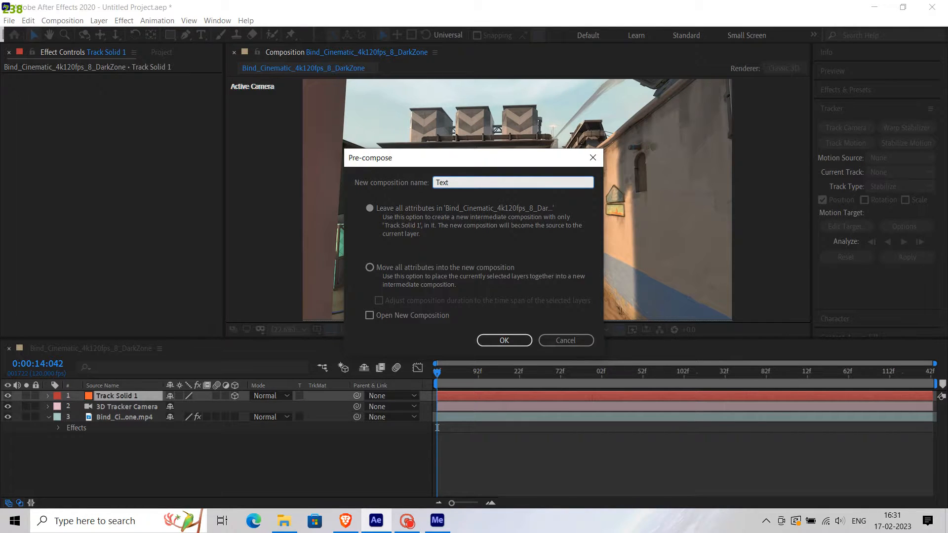
pyautogui.click(503, 339)
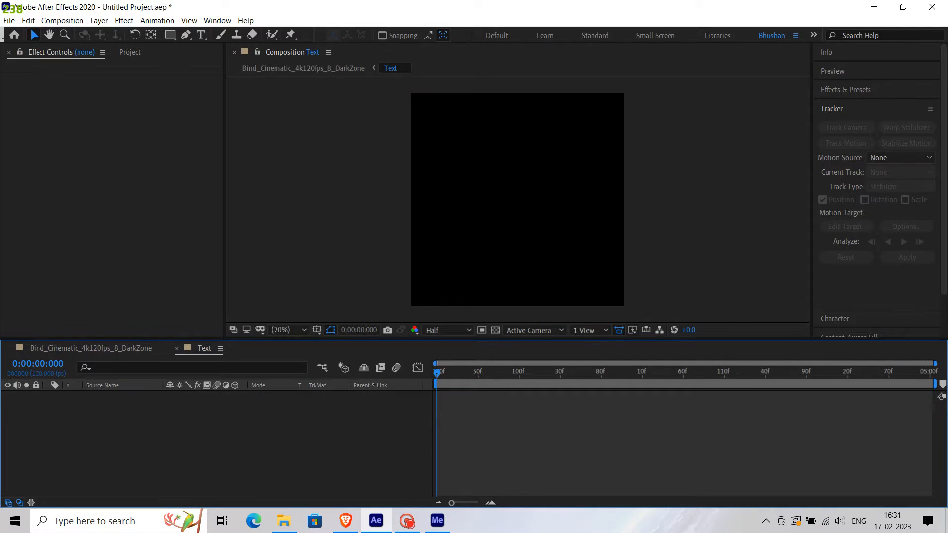
# - Add a text layer reading 'saber' with font size 90
pyautogui.click(472, 184)
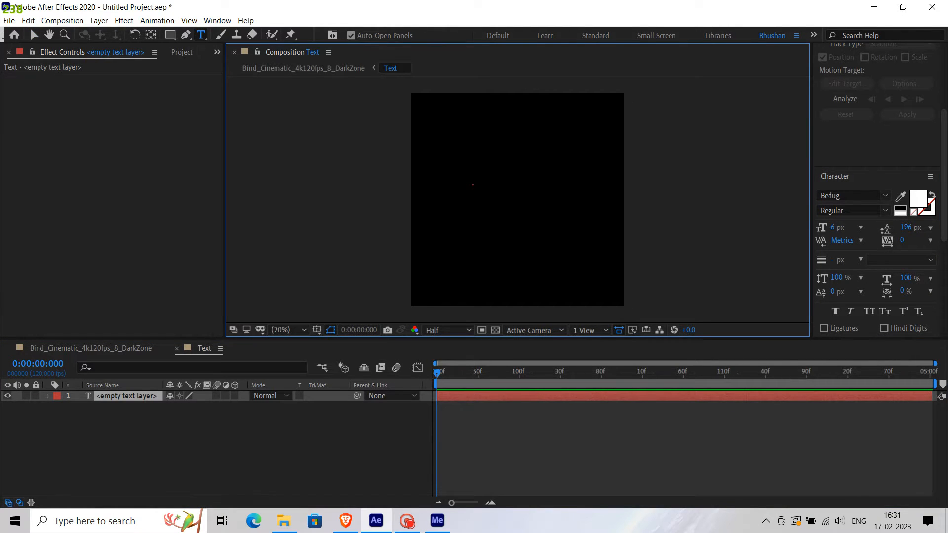
pyautogui.tripleClick(838, 227)
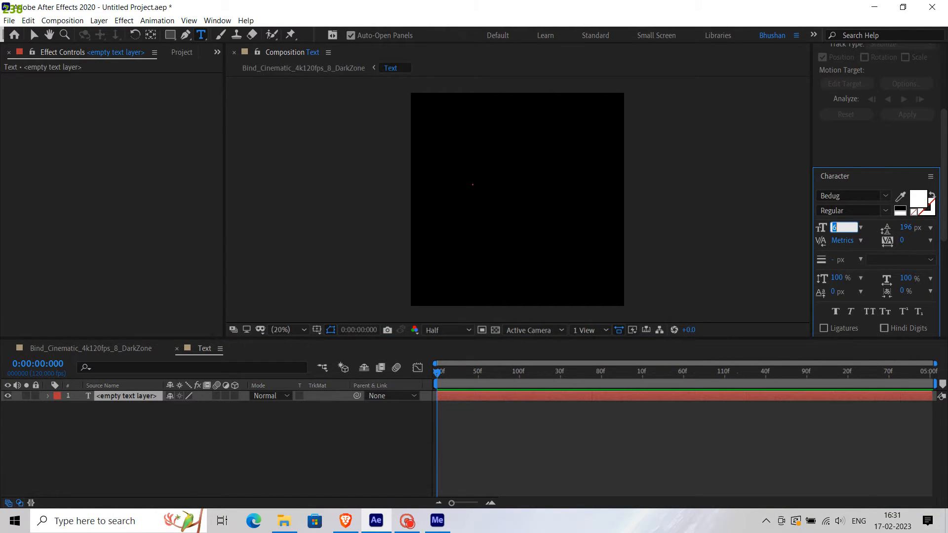
pyautogui.write('saber')
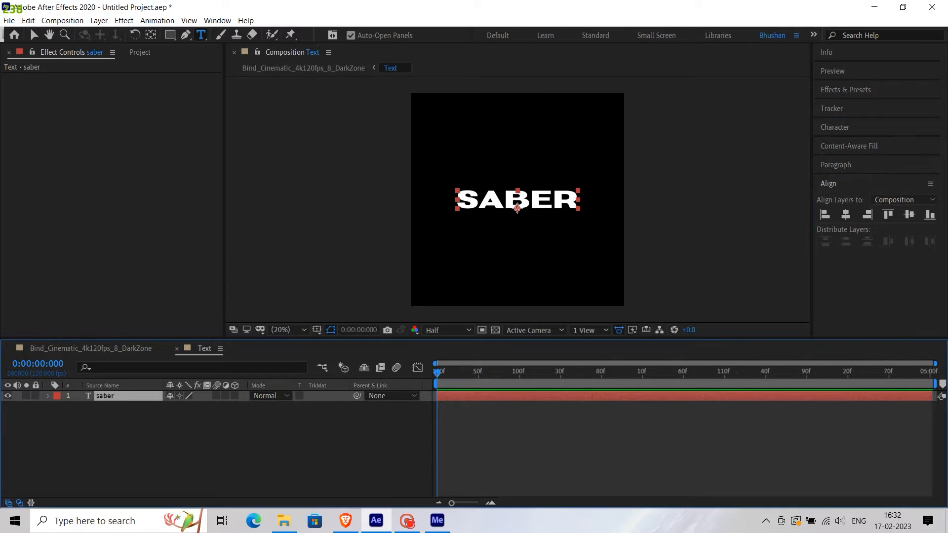
pyautogui.click(835, 127)
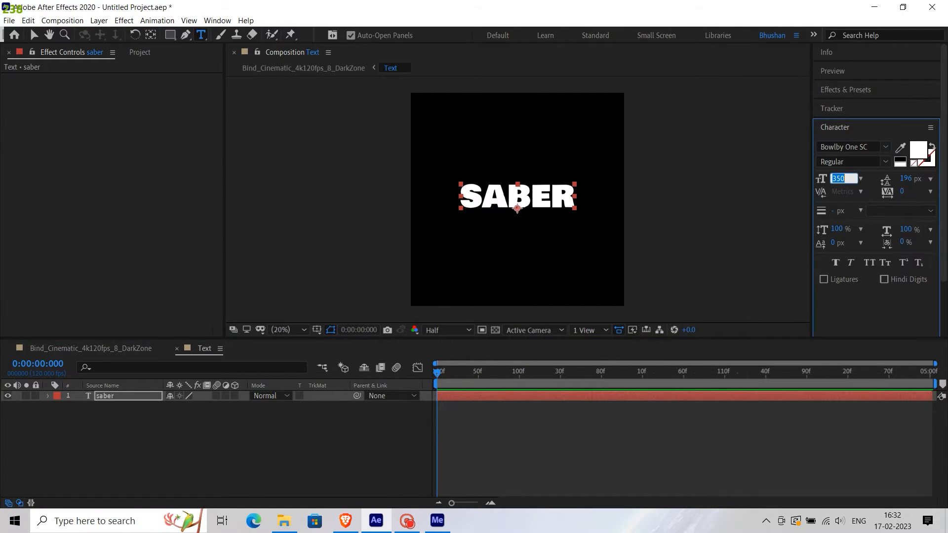
pyautogui.write('90')
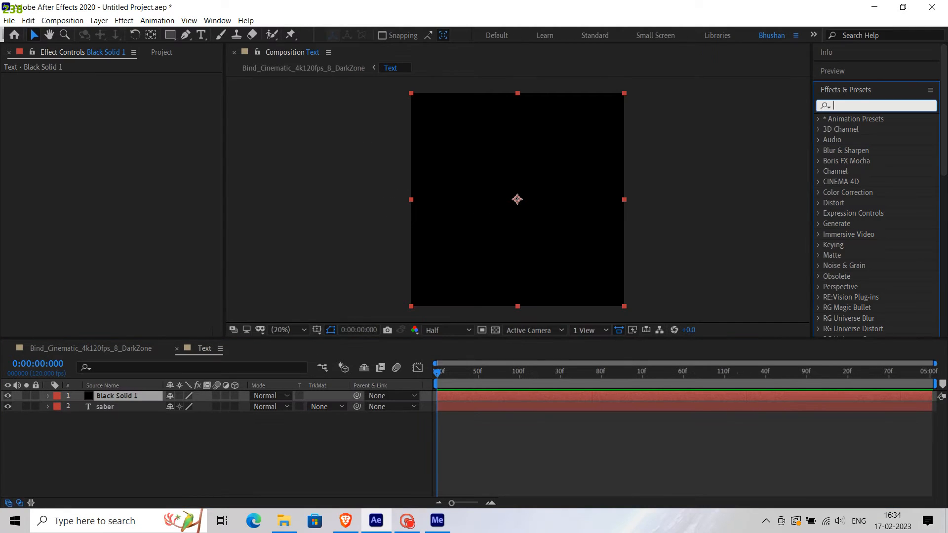
# - Find Saber in Effects & Presets and apply it to the black solid
pyautogui.write('saber')
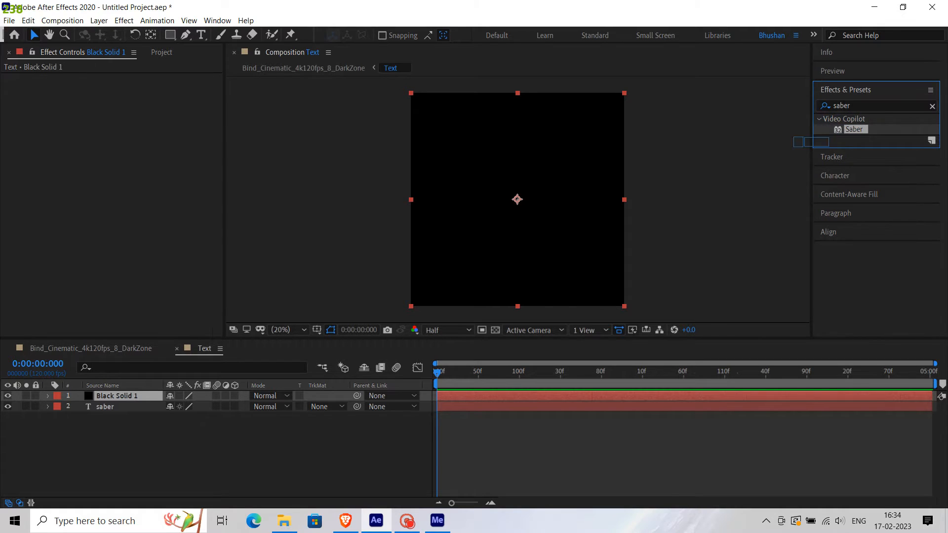
pyautogui.doubleClick(854, 129)
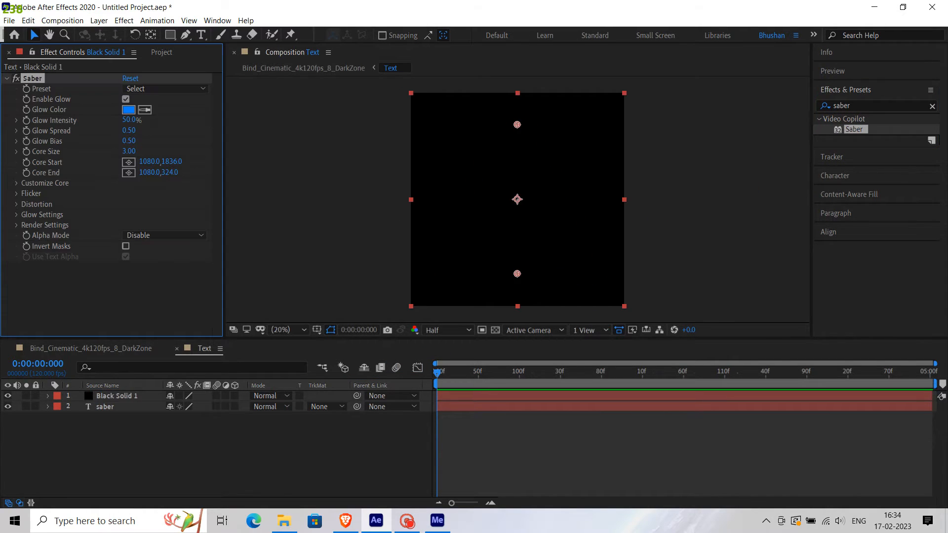
# - Set Saber's Core Type to Text Layer using the '2. saber' layer
pyautogui.click(45, 183)
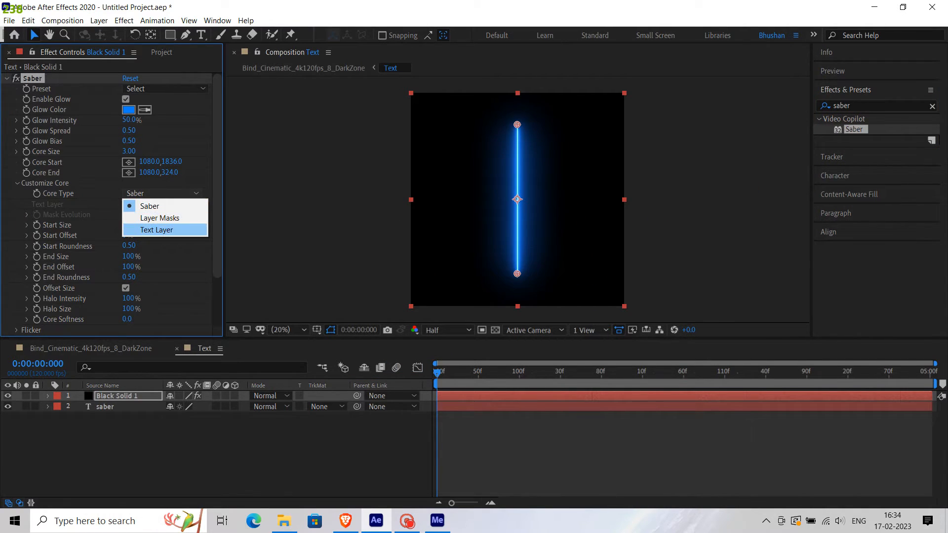
pyautogui.click(156, 230)
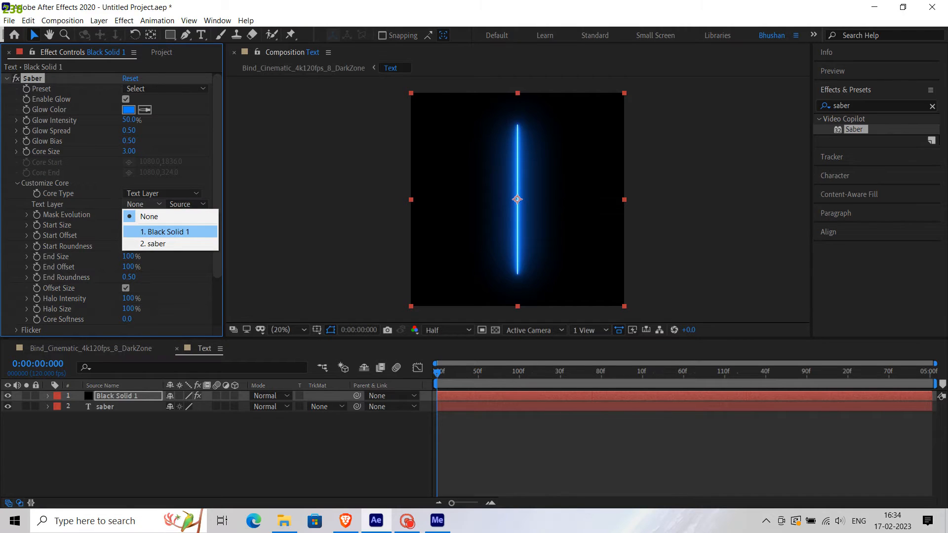
pyautogui.click(155, 243)
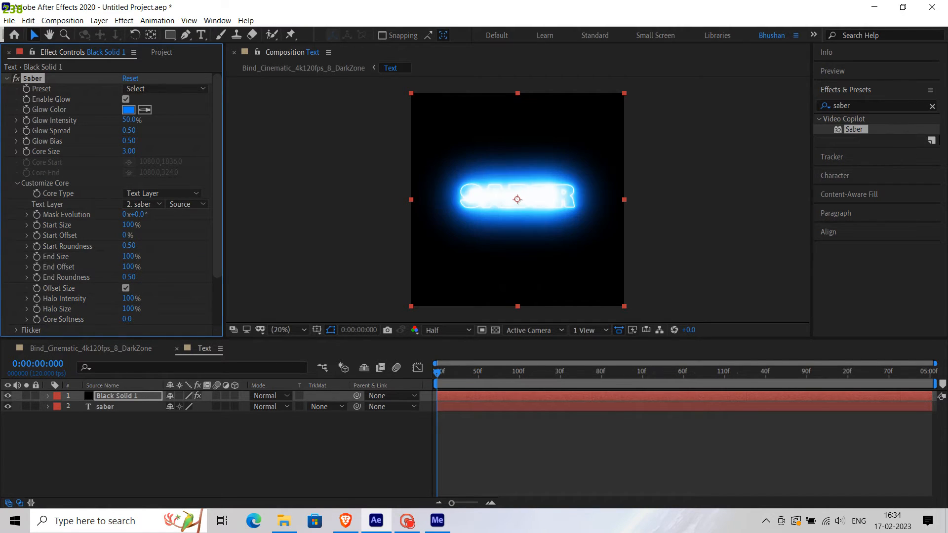
pyautogui.scroll(-3)
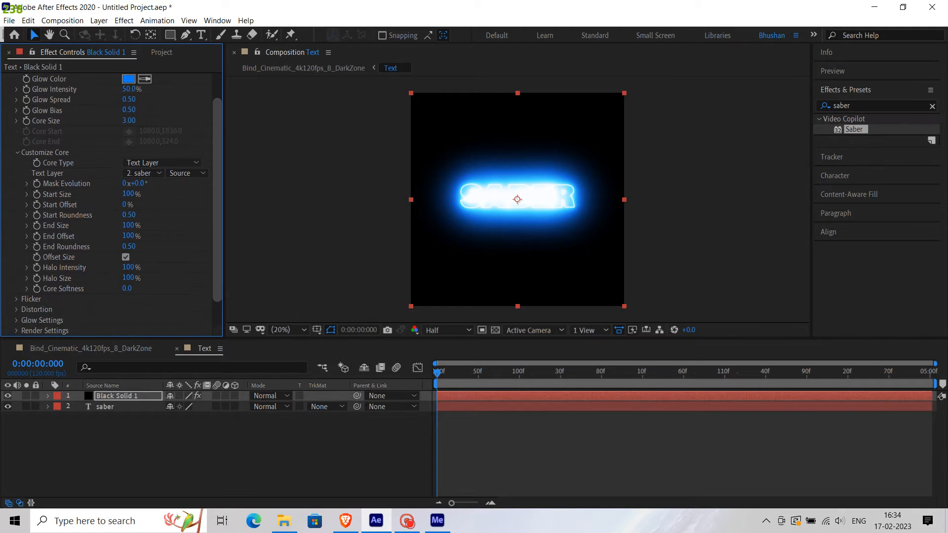